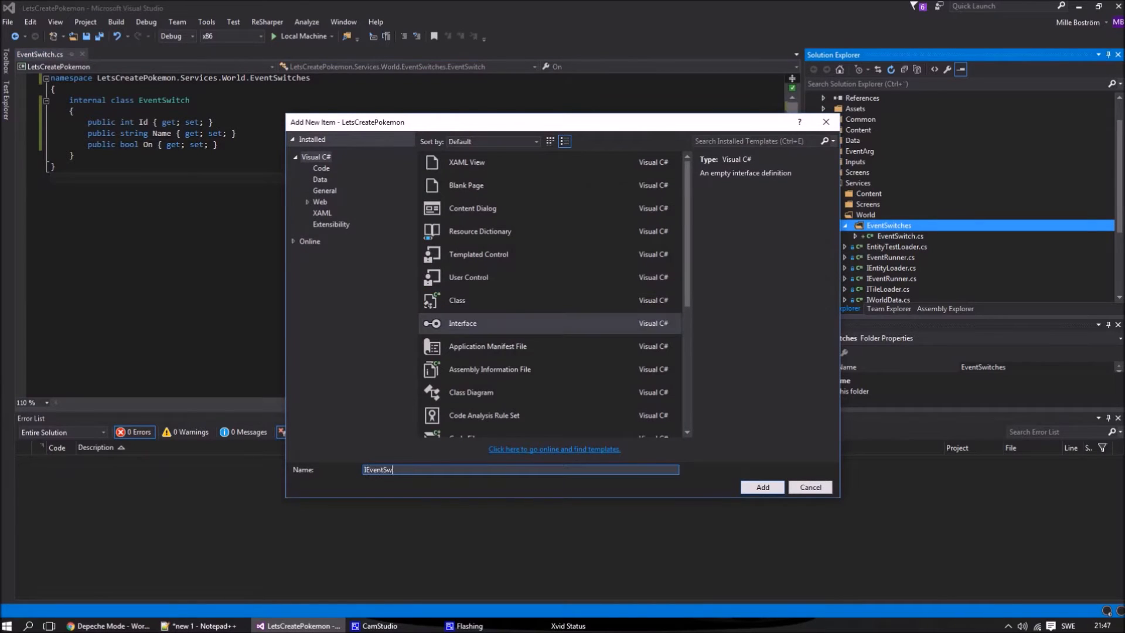
# Create IEventSwitchPriority declaring IList<int> GetPrioritizedEventIds(List<int> eventSwitchIds)
pyautogui.click(810, 487)
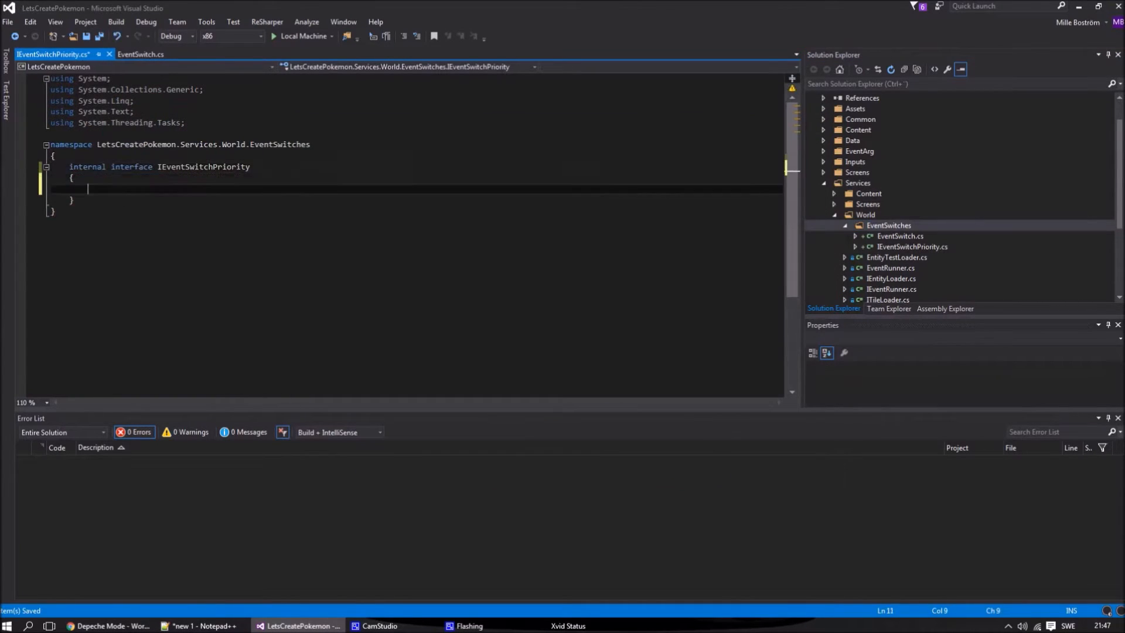
pyautogui.write('IList<int> GetPrioritizedEventIds(I')
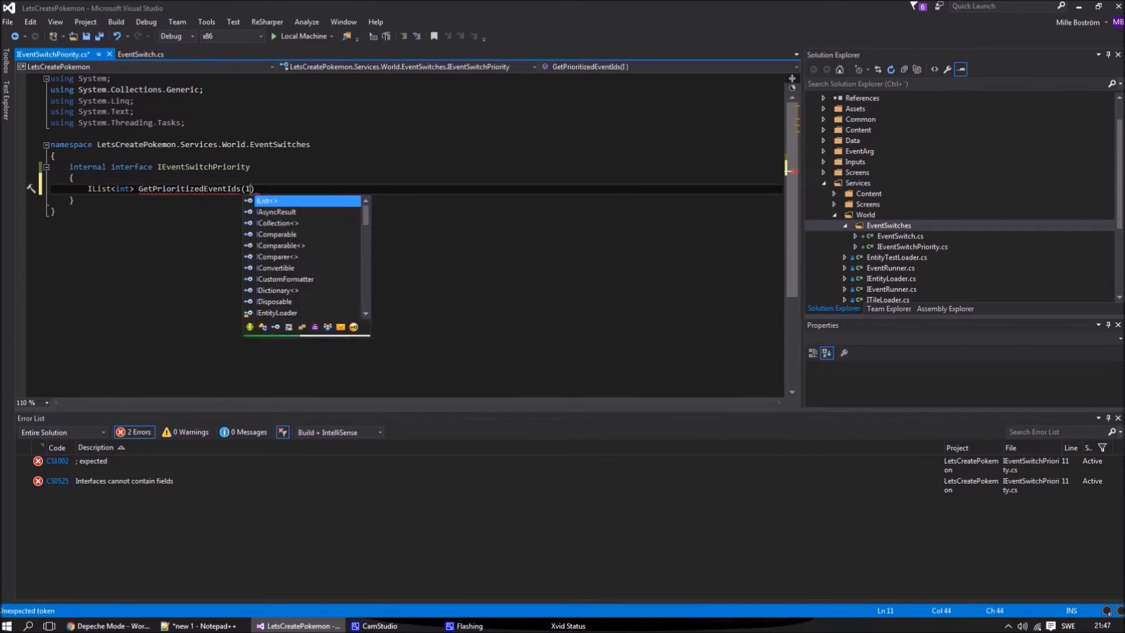
pyautogui.write('List<int> eventSwitchIds')
pyautogui.write('IEventSwitchUpda')
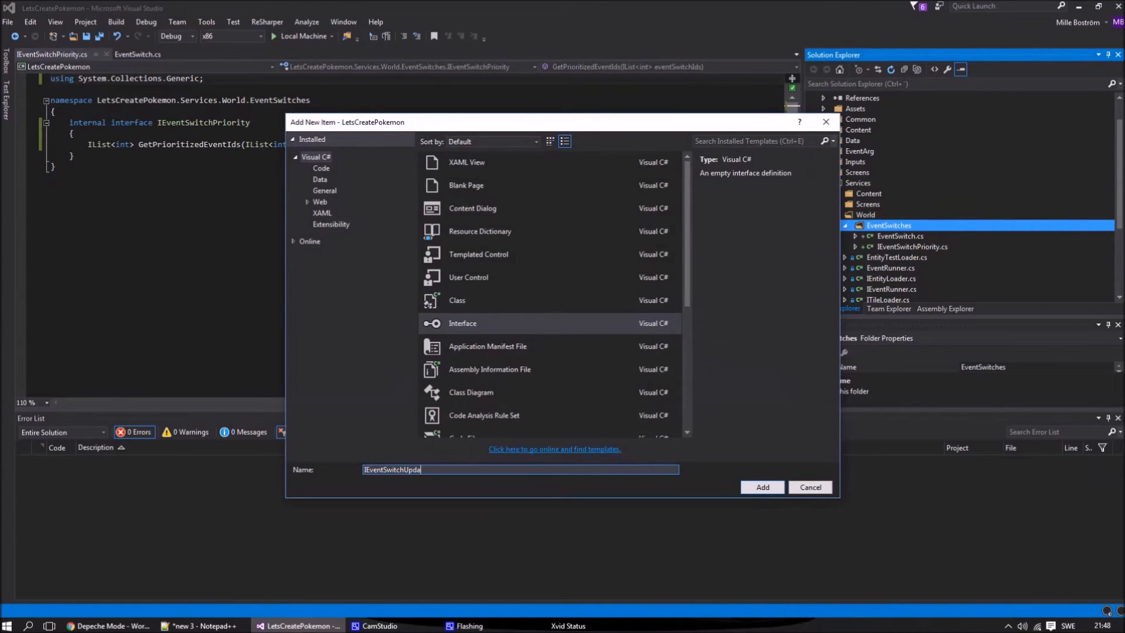
# Create IEventSwitchUpdater declaring UpdateEventSwitch(int id, bool on) in EventSwitches
pyautogui.click(762, 487)
pyautogui.write('void UpdateEventSwitch(int id)')
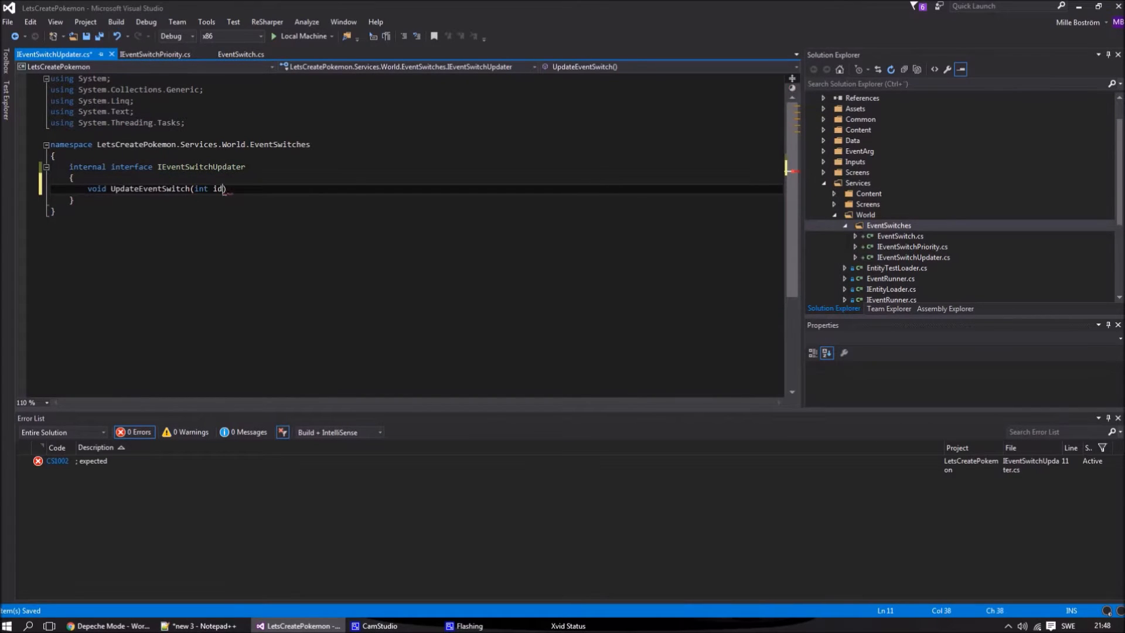
pyautogui.rightClick(888, 225)
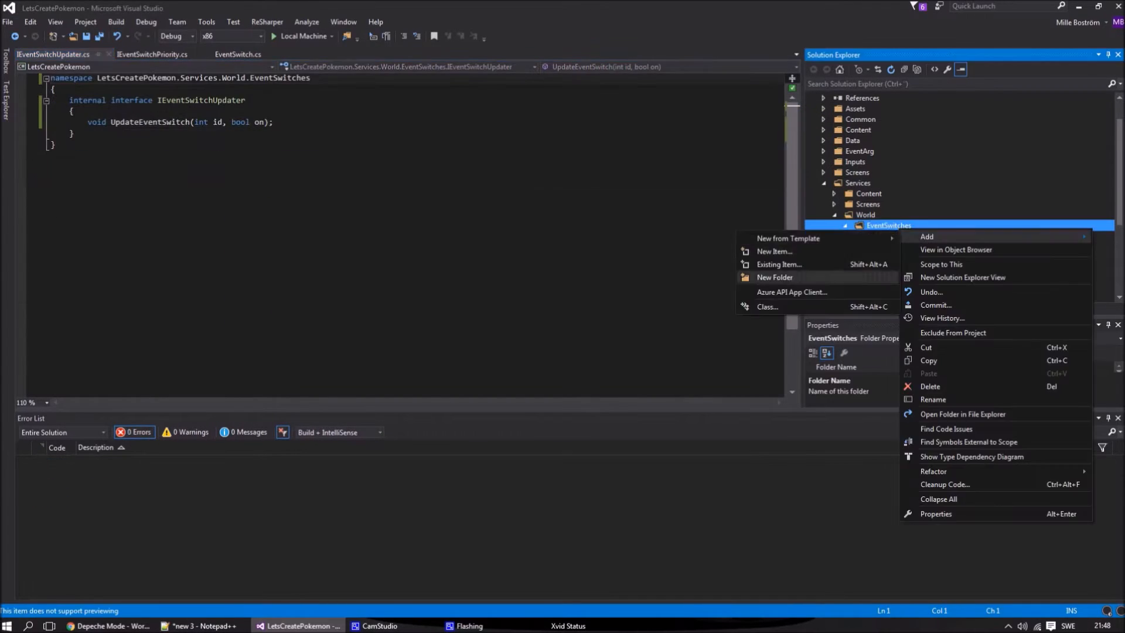
# Create EventSwitchHandler implementing both interfaces with DefaultEventSwitchId const and a list seeded with an enabled "Default" switch
pyautogui.click(767, 307)
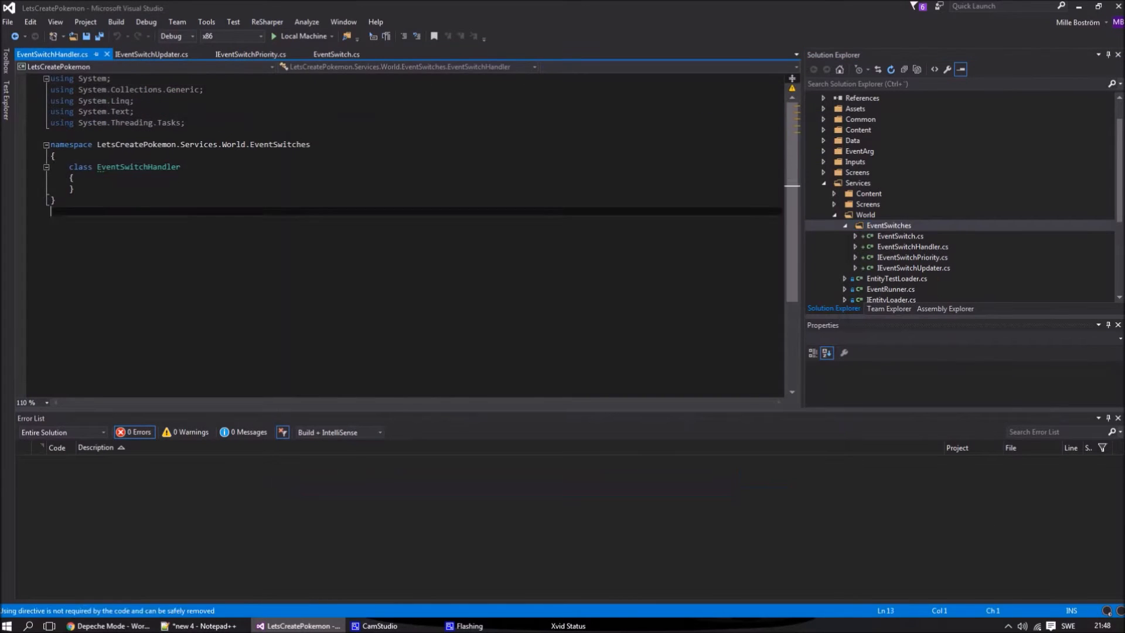
pyautogui.write(': IEventSwitchPriority, IEventSwitchUpdater')
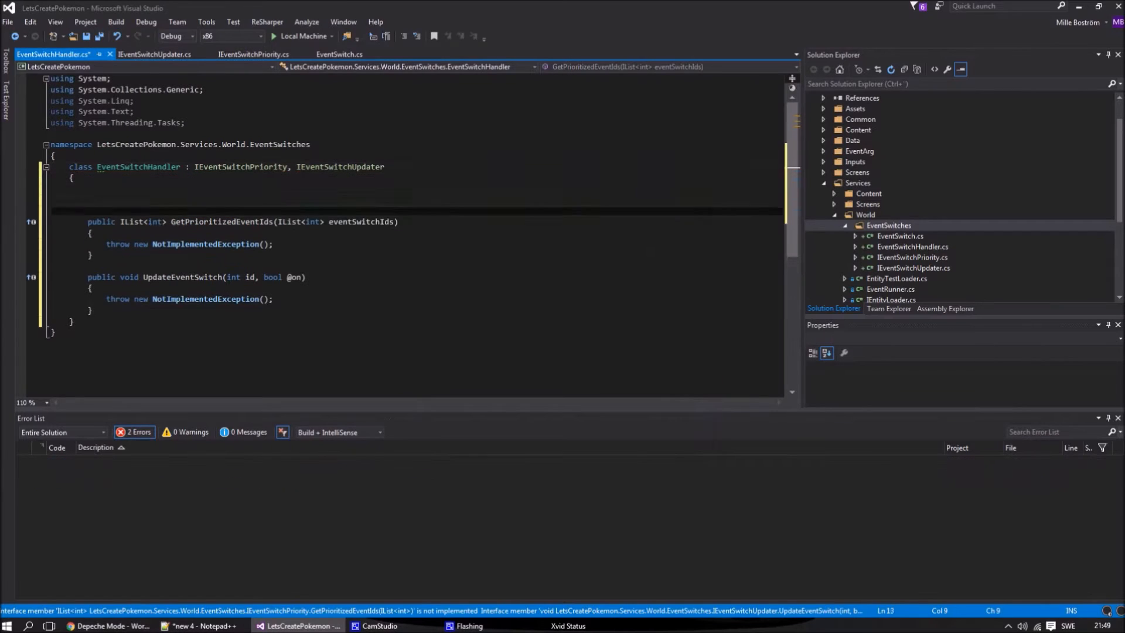
pyautogui.write('public const in DefaultEventSwitchId = 0;')
pyautogui.click(416, 200)
pyautogui.write('private ')
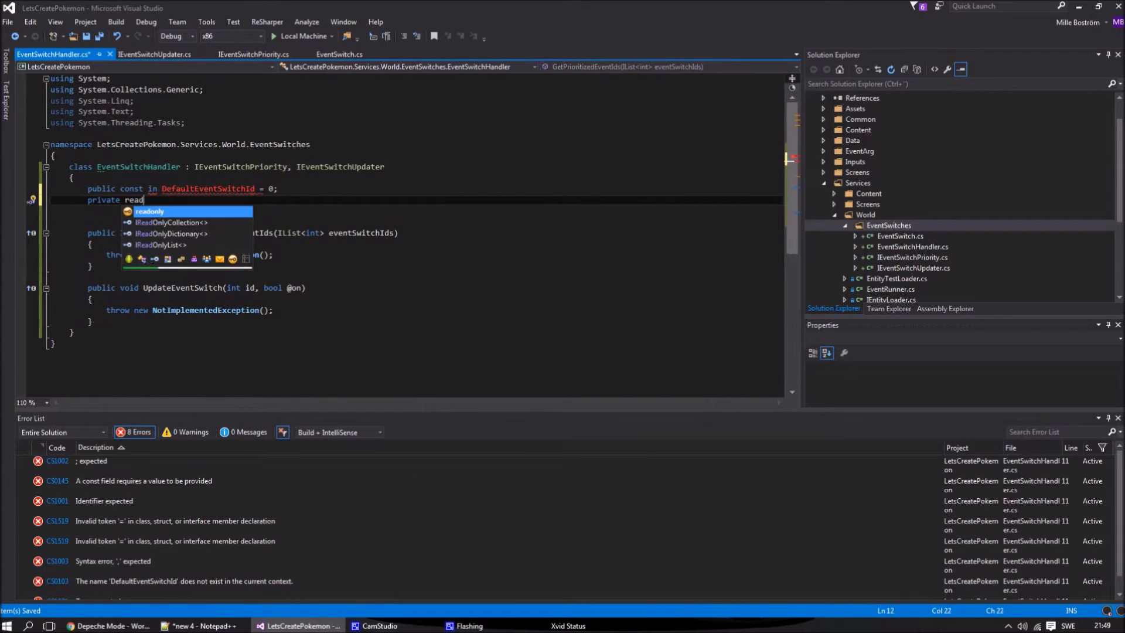
pyautogui.write('readonly IList<EventSwitch> eventSwitches;')
pyautogui.write('new EventSwitch { Id ')
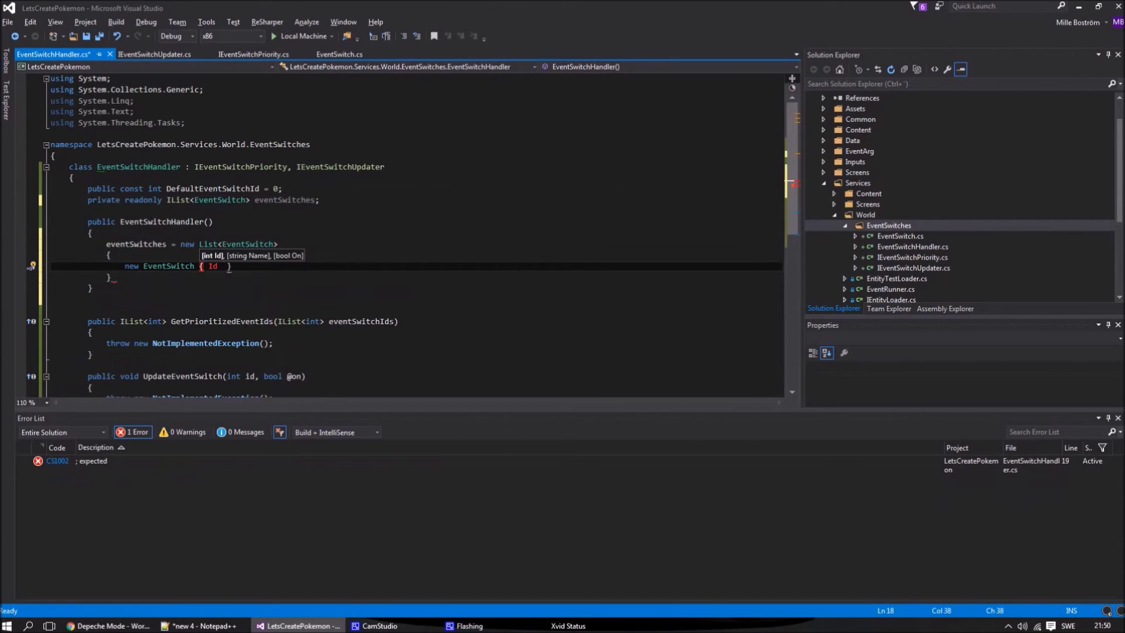
pyautogui.write('= DefaultEventSwitchId, Name = "Def"')
pyautogui.click(112, 277)
pyautogui.write(';')
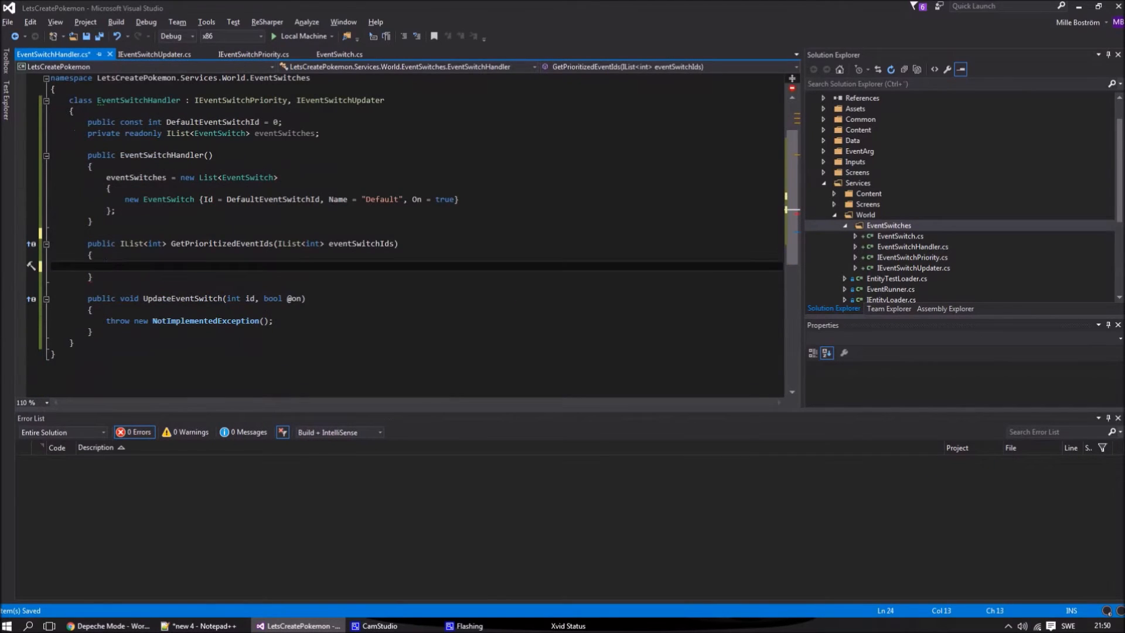
# Write GetPrioritizedEventIds returning the default id plus the Max enabled requested switch id
pyautogui.write('var prioritized')
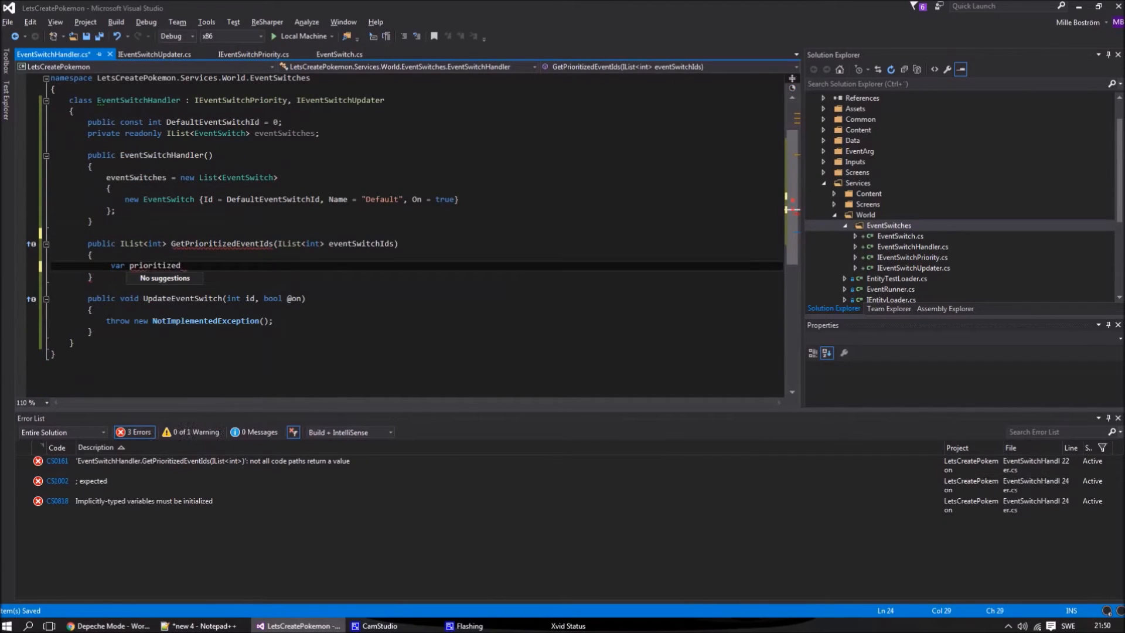
pyautogui.write('EventIds = new List<int> {')
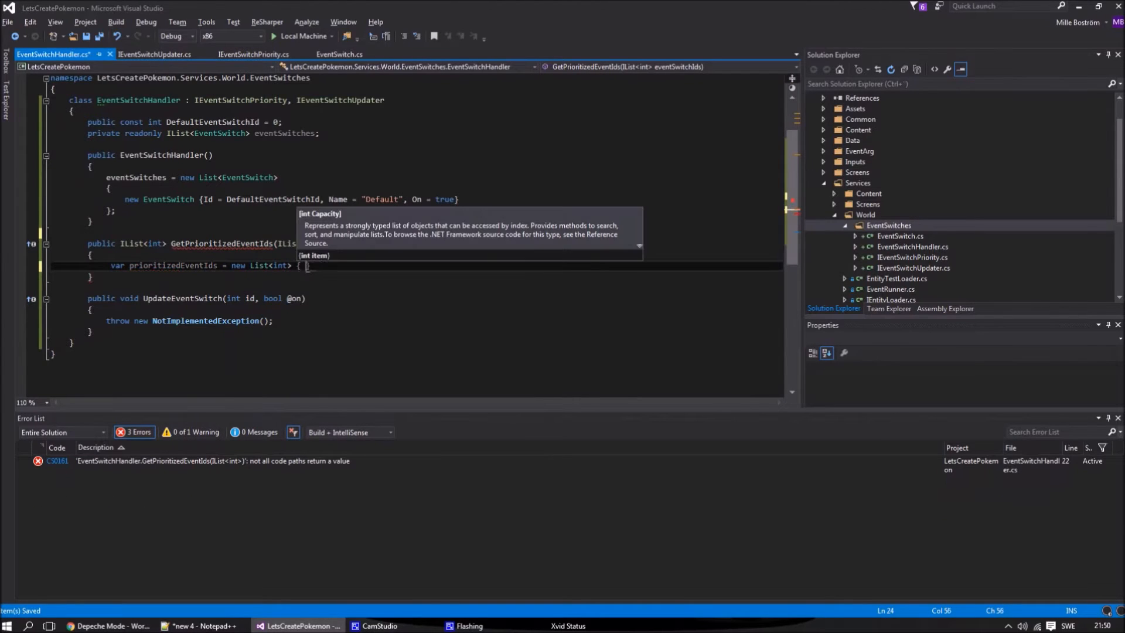
pyautogui.write('var events = even')
pyautogui.write('pro')
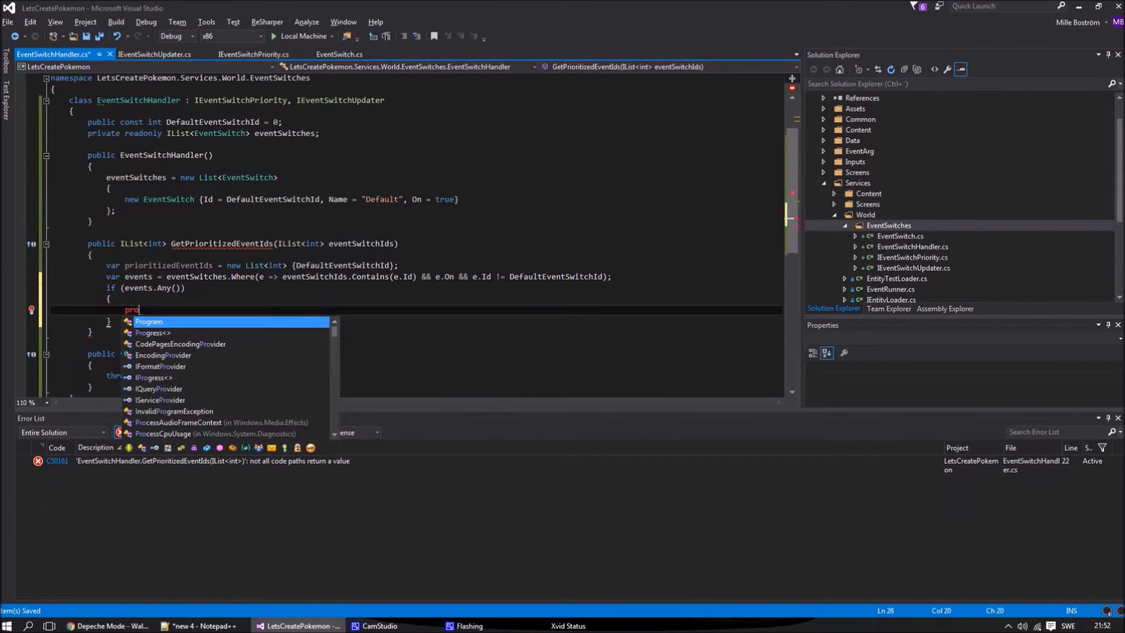
pyautogui.write('prioritizedEventIds.Add(events.Max(e)')
pyautogui.write('return prioritizedEventIds;')
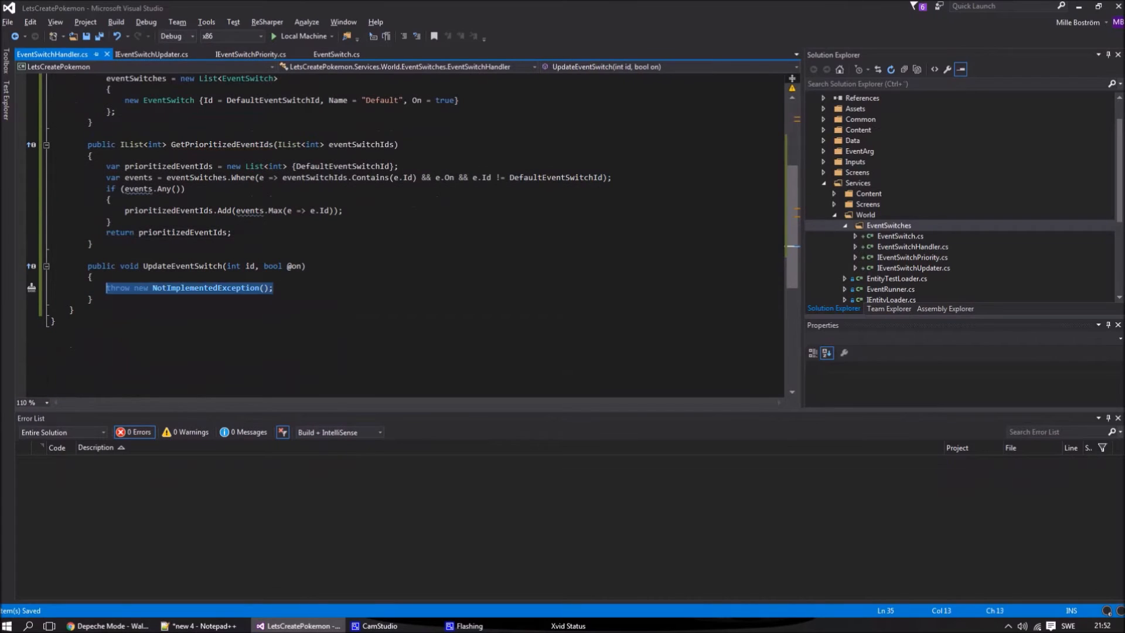
# Start UpdateEventSwitch with an early return for the default and a FirstOrDefault lookup
pyautogui.write('if(')
pyautogui.write('var eventSw')
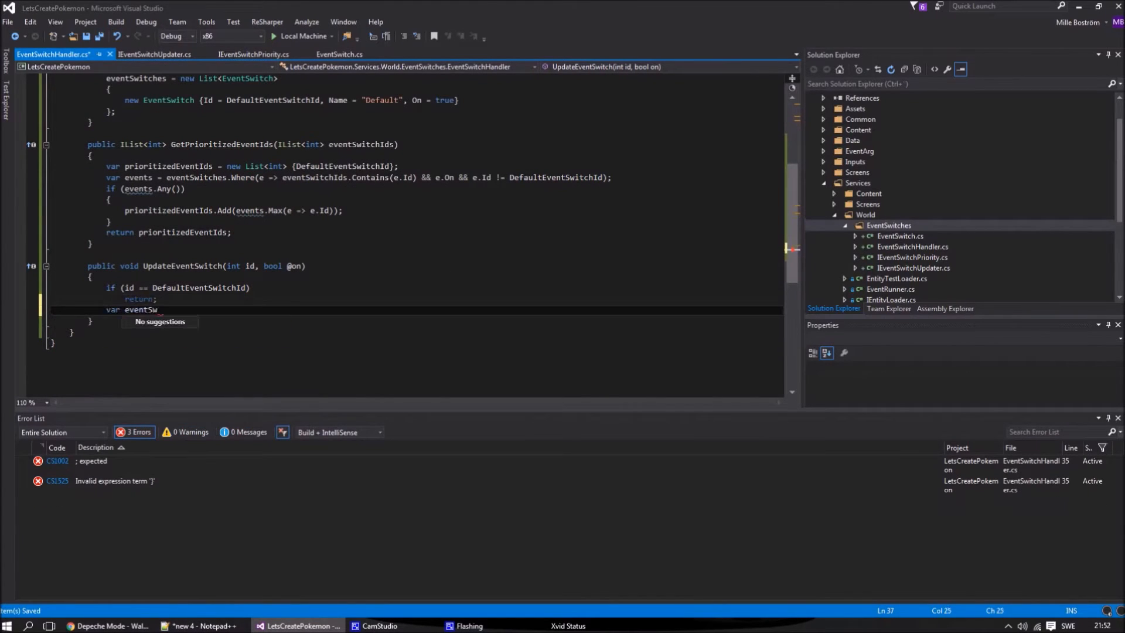
pyautogui.write('itch = eventSwitches.FirstOrDefault(e => e')
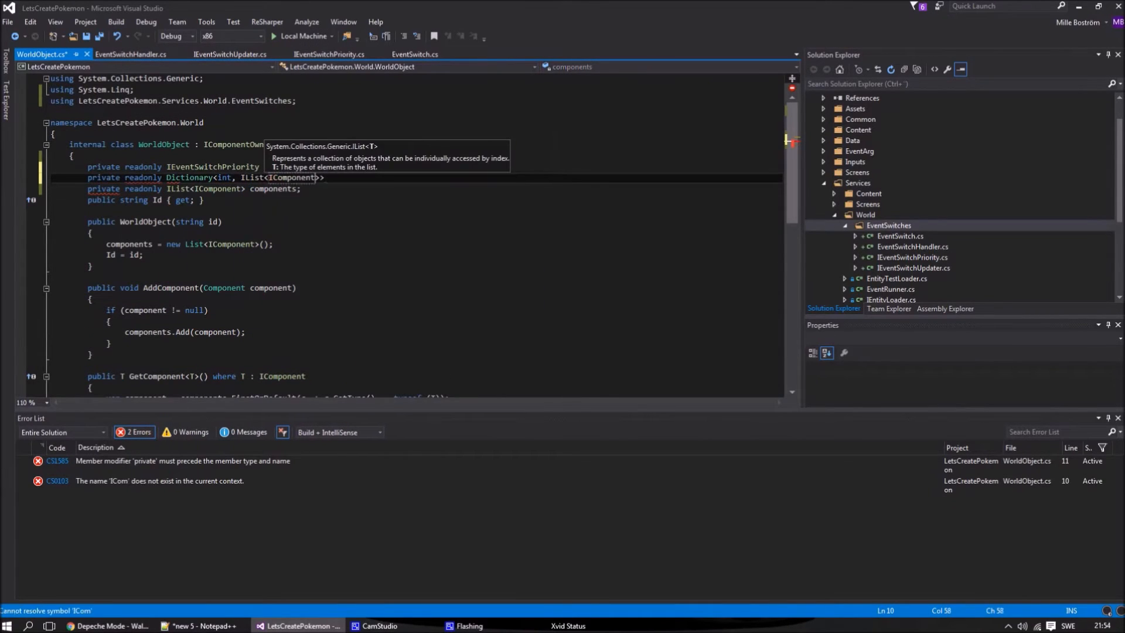
# Give WorldObject a componentsByEventSwitchId dictionary and an IEventSwitchPriority constructor parameter
pyautogui.write('componentsByEventSwitchId;')
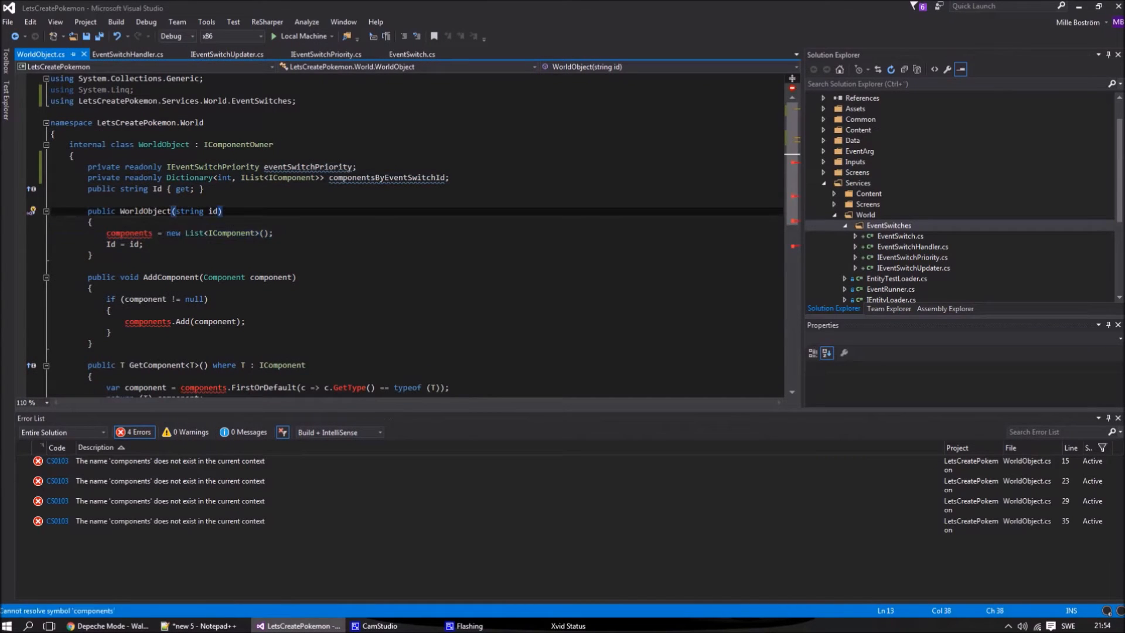
pyautogui.write(', IEventSwitchPriority eventSwitchPriority')
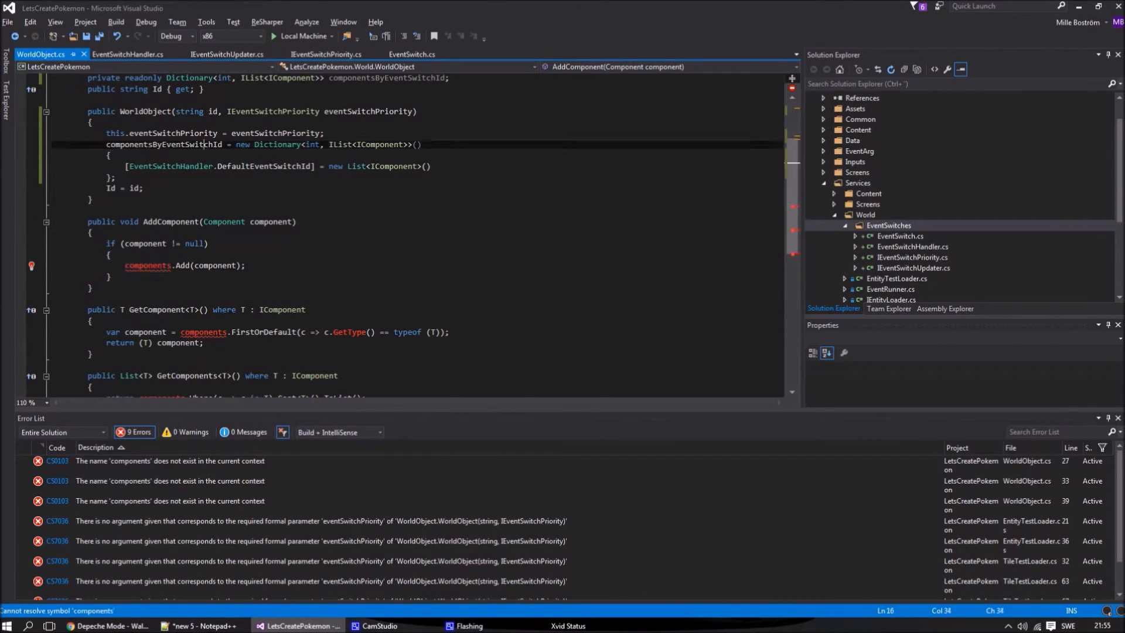
pyautogui.write('componentsByEventSwitchId[Com')
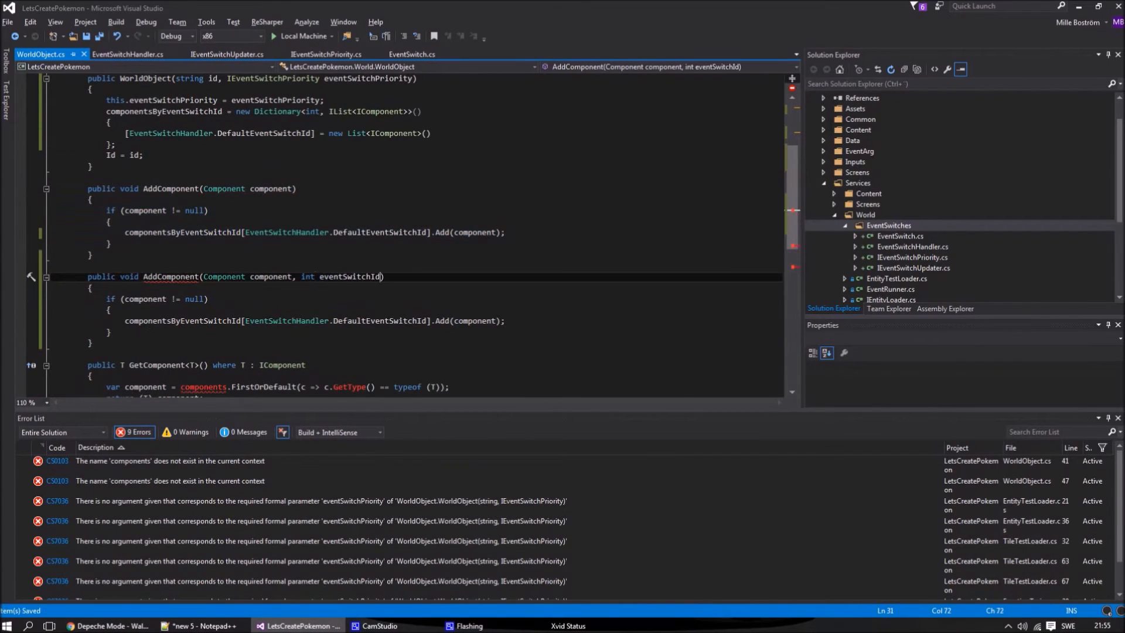
# Make AddComponent create the per-switch List<IComponent> when the key is missing, then add the component
pyautogui.write('if(componentsByEventSwitchId.')
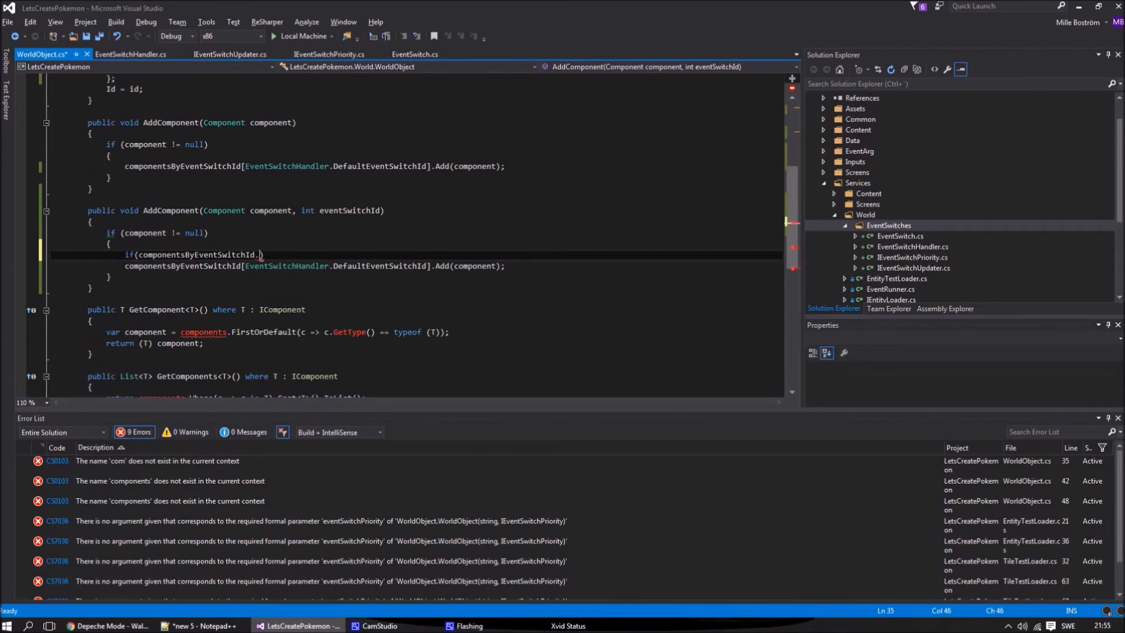
pyautogui.write('!componentsByEventSwitchId.ContainsKey(eventSwitchId))')
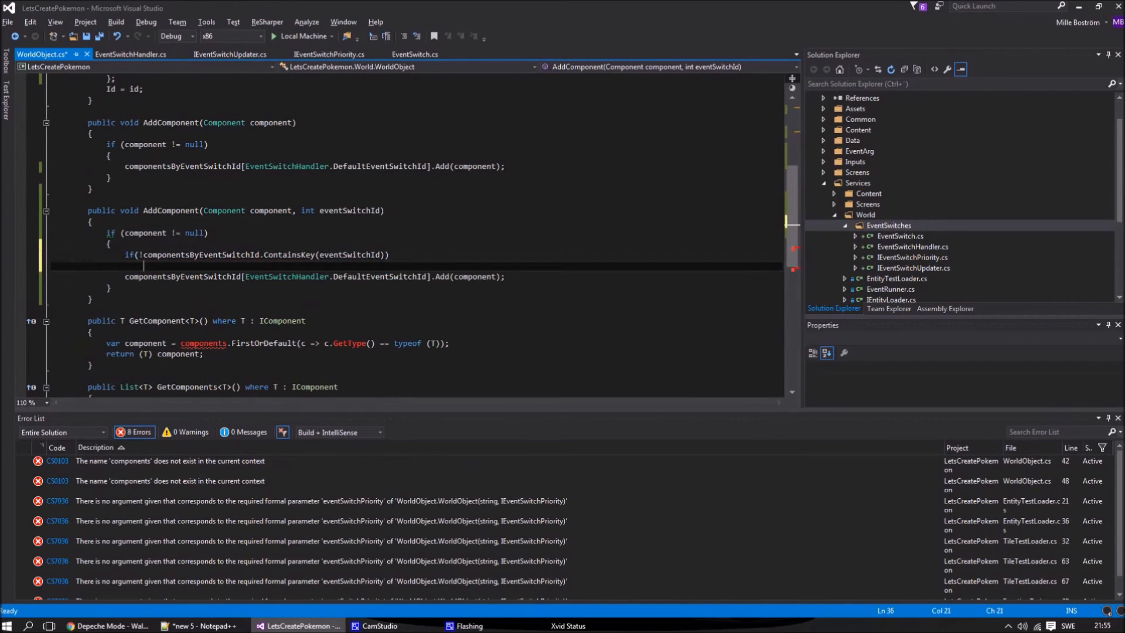
pyautogui.write('componentsByEventSwitchId.Add(eventSwitchId, new List<IComponent>());')
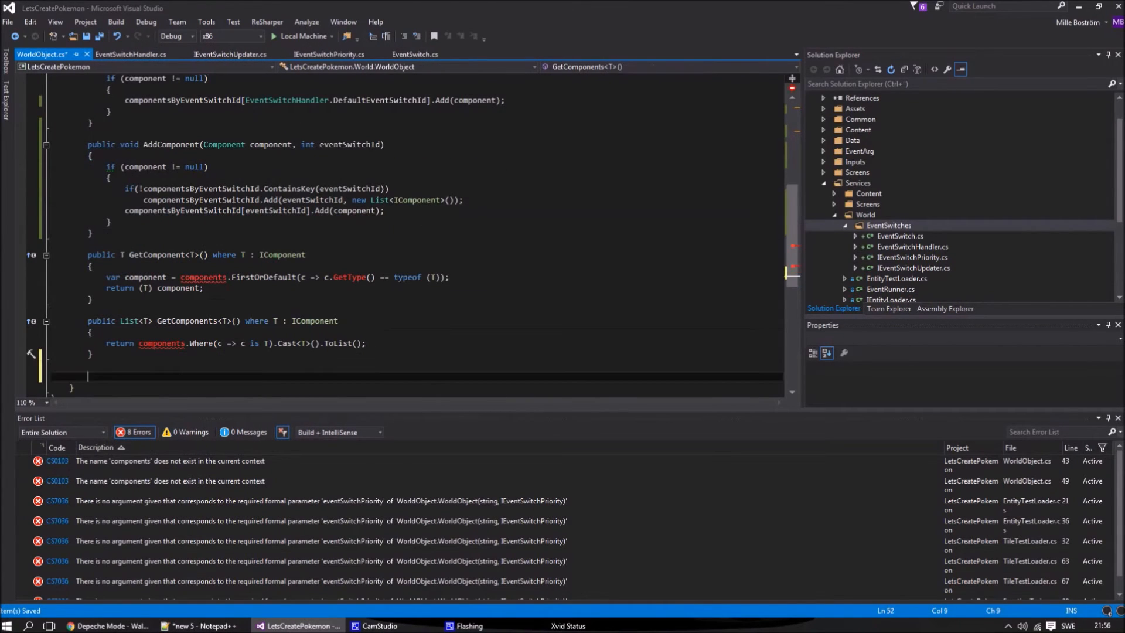
# Add GetComponentsFromPrioritizedEventSwitches fetching prioritized ids from the dictionary keys
pyautogui.write('private List<IComponent> GetComponentsFromPrioritized')
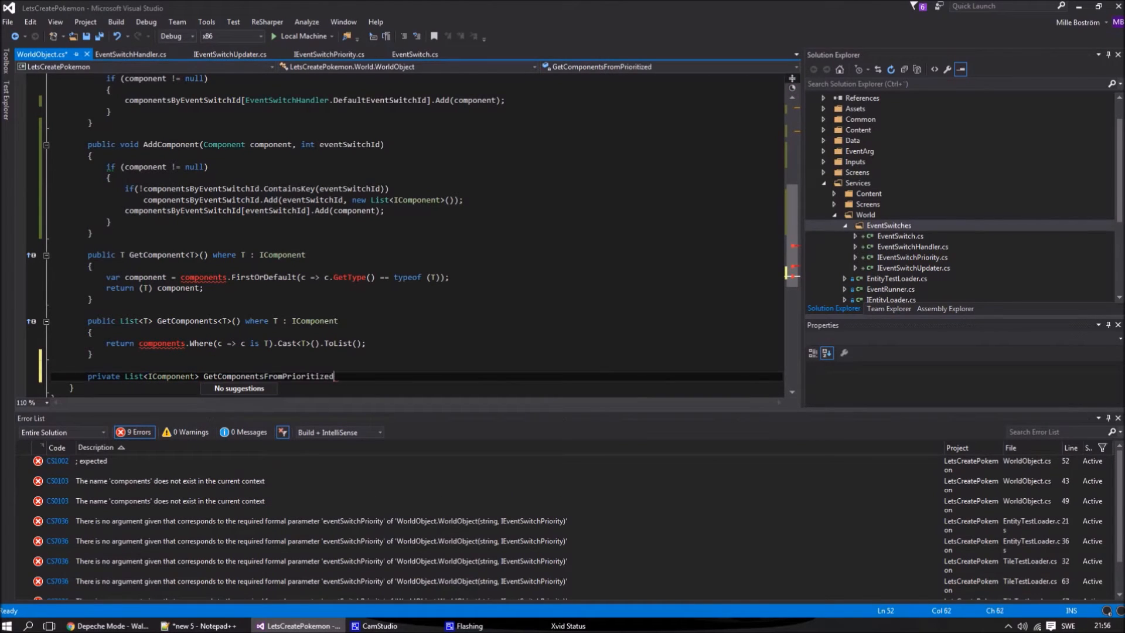
pyautogui.write('EventSwitches()')
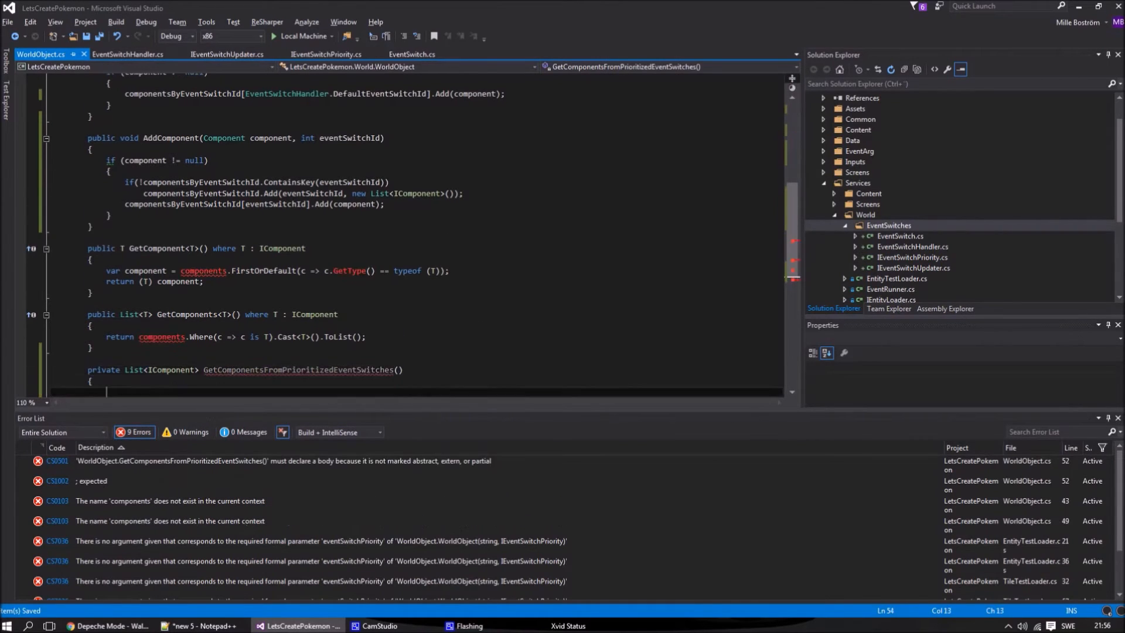
pyautogui.write('var eventSwitchIdes = eventSwitchPriority.Get')
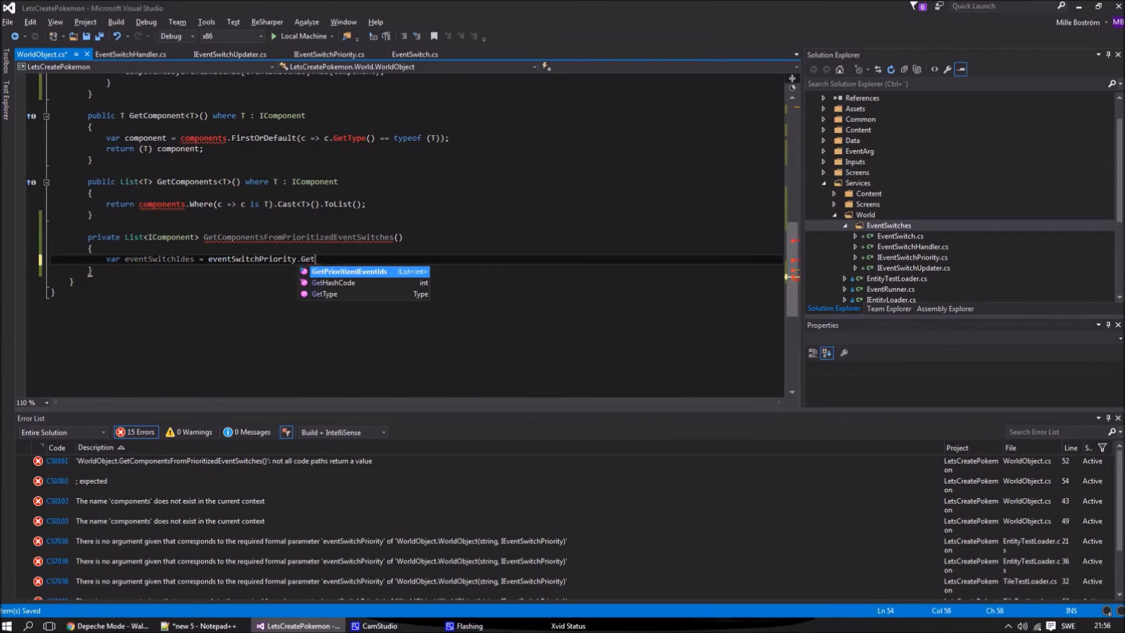
pyautogui.write('PrioritizedEventIds(componentsByEventSwitchId.Keys.)')
pyautogui.write('fo')
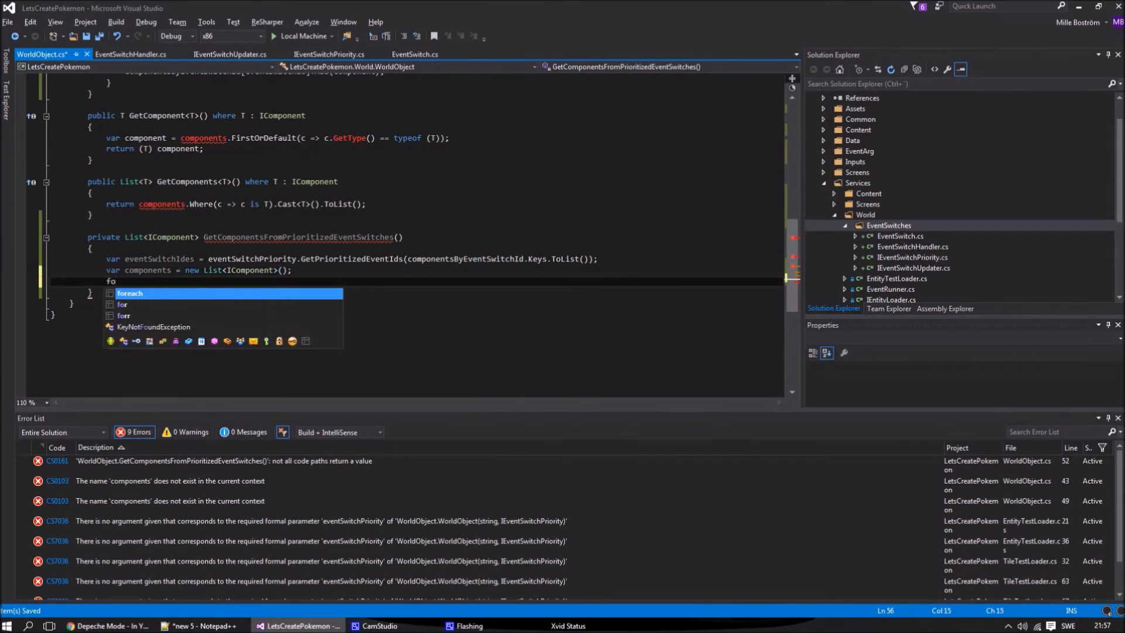
# AddRange each prioritized switch's components in a foreach and use the result in GetComponent
pyautogui.press('Tab')
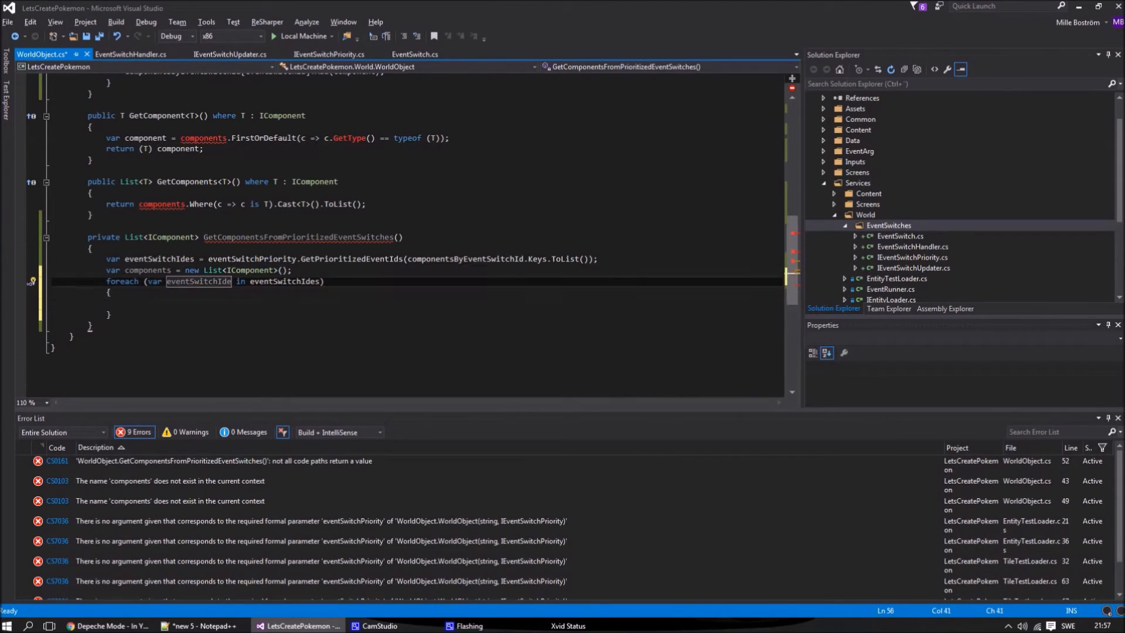
pyautogui.write('components.AddRange(')
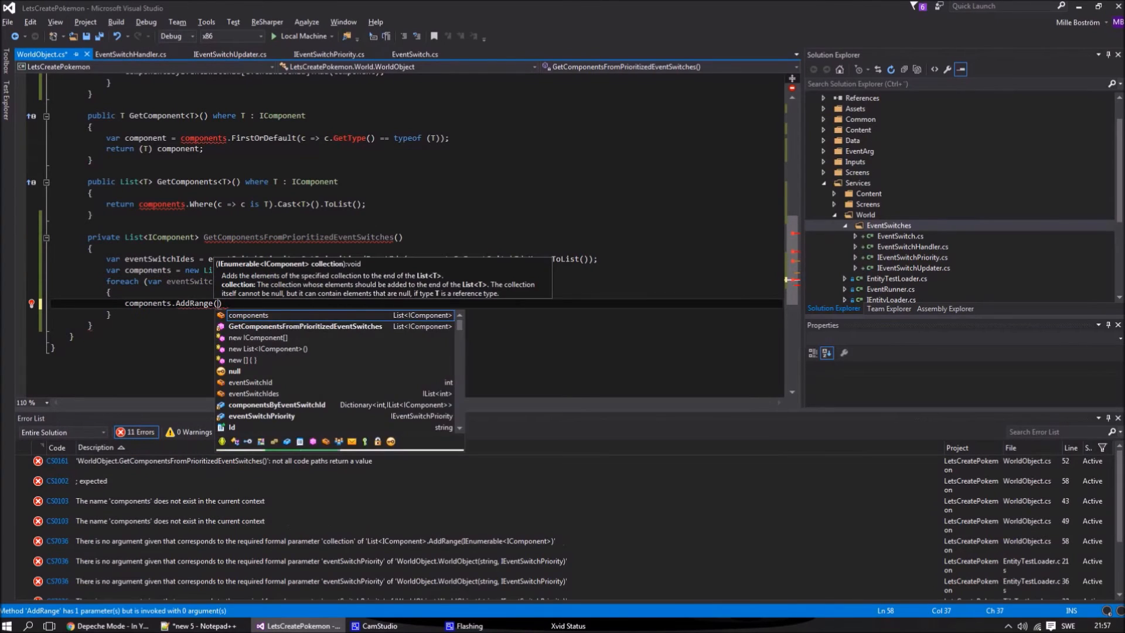
pyautogui.write('componentsByEventSwitchId[]')
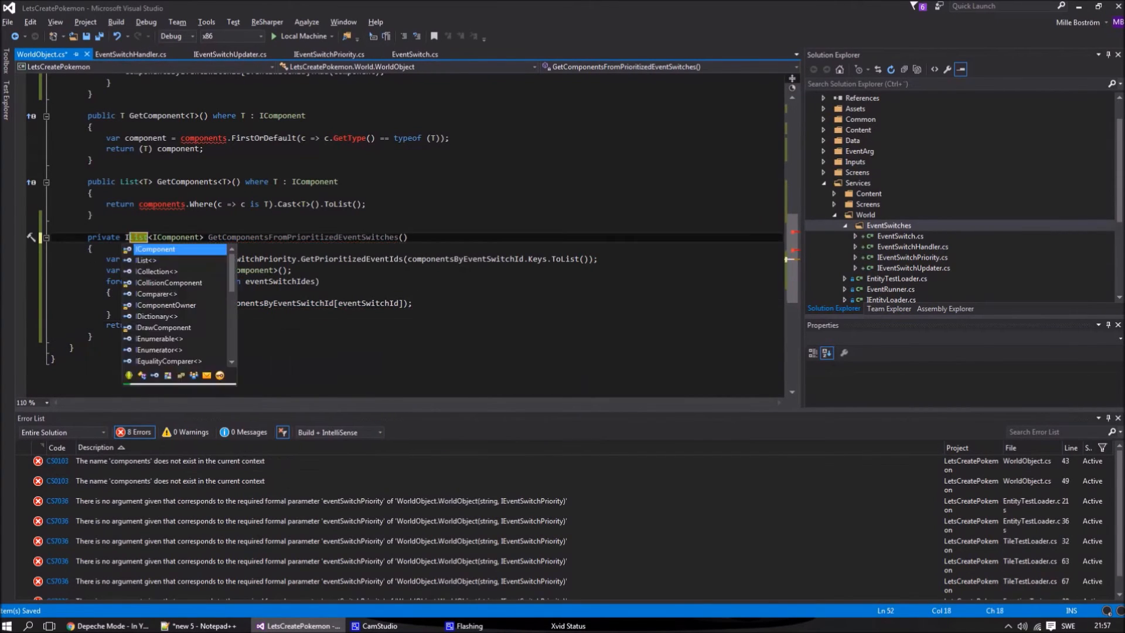
pyautogui.write('var components =')
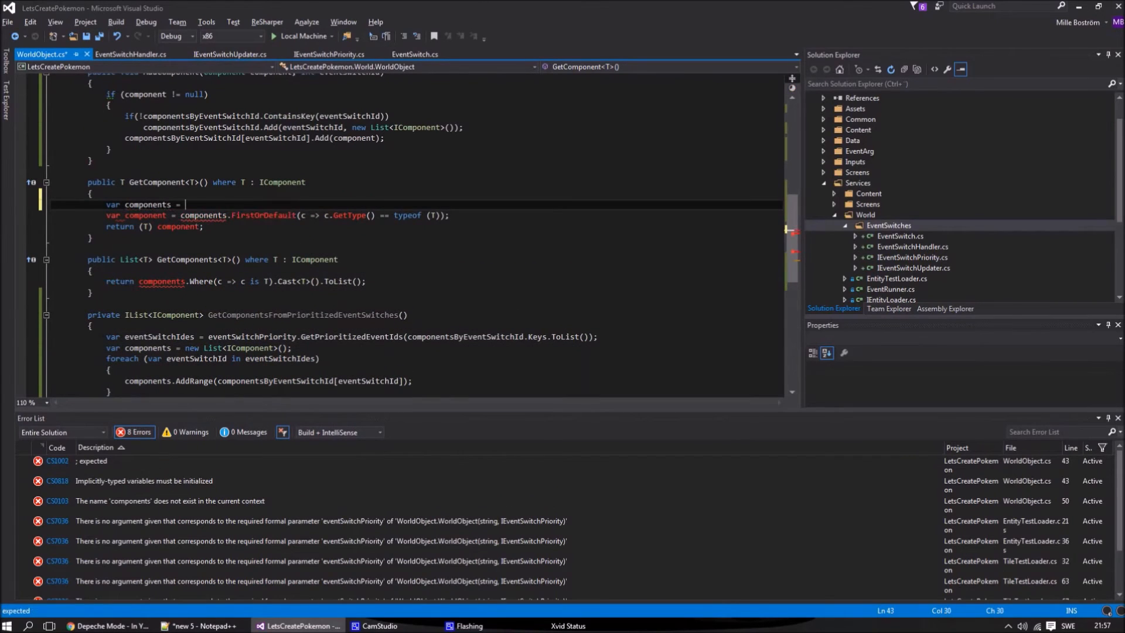
pyautogui.write('GetComponentsFromPrioritizedEventSwitches();')
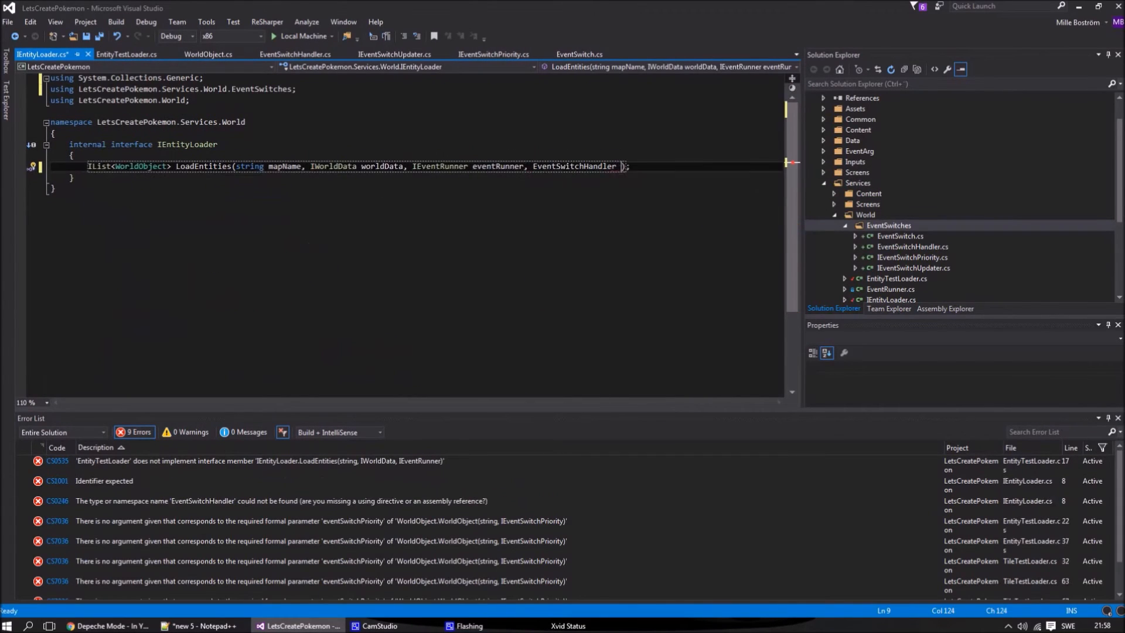
# Add an EventSwitchHandler eventSwitchHandler parameter to LoadEntities and LoadTiles and pass it along
pyautogui.click(31, 54)
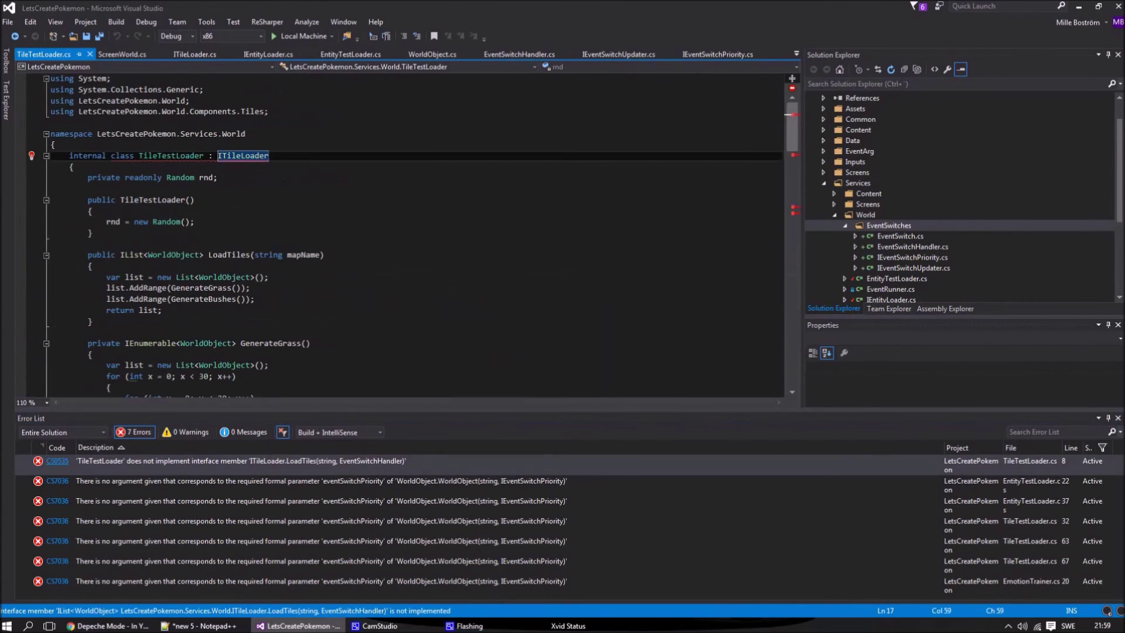
pyautogui.write(', EventSwitchHandler eventSwitchHandler')
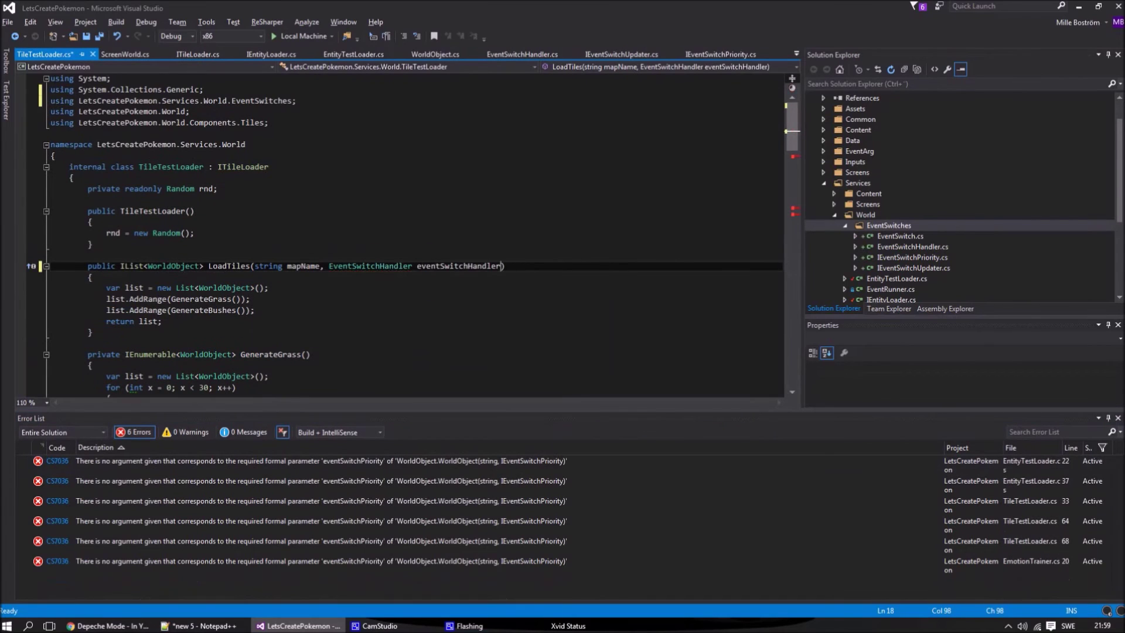
pyautogui.write('eventSwitchHandler')
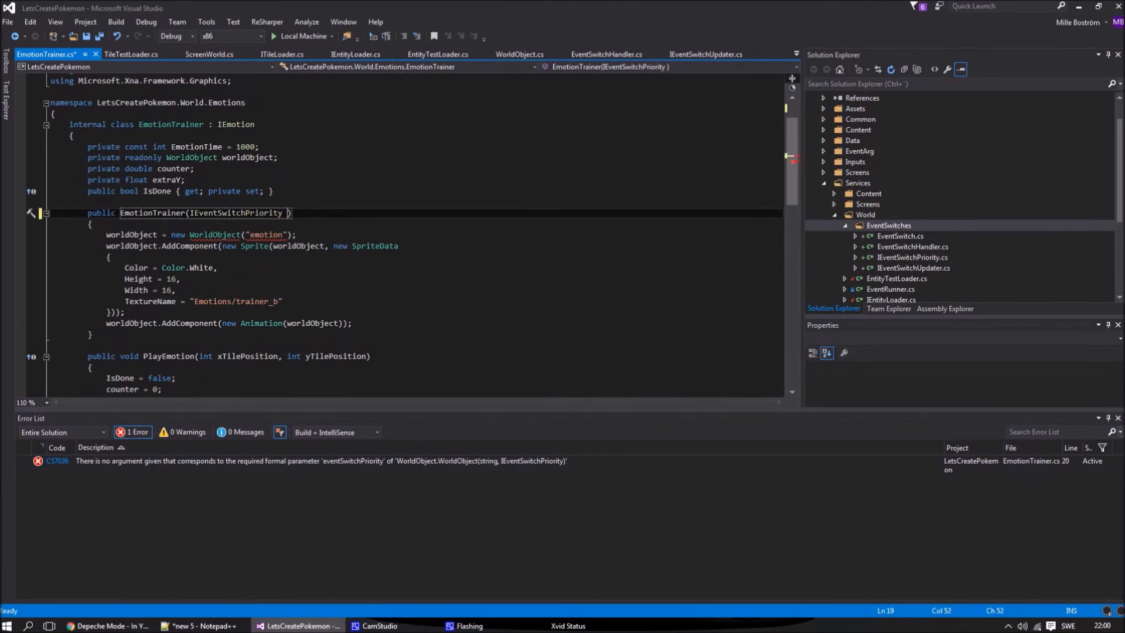
# Name EmotionTrainer's parameter eventSwitchPriority, forward it to WorldObject and fix callers in EntityTestLoader and ComponentTest
pyautogui.write('eventSwitchPrioen')
pyautogui.click(415, 235)
pyautogui.write(',e')
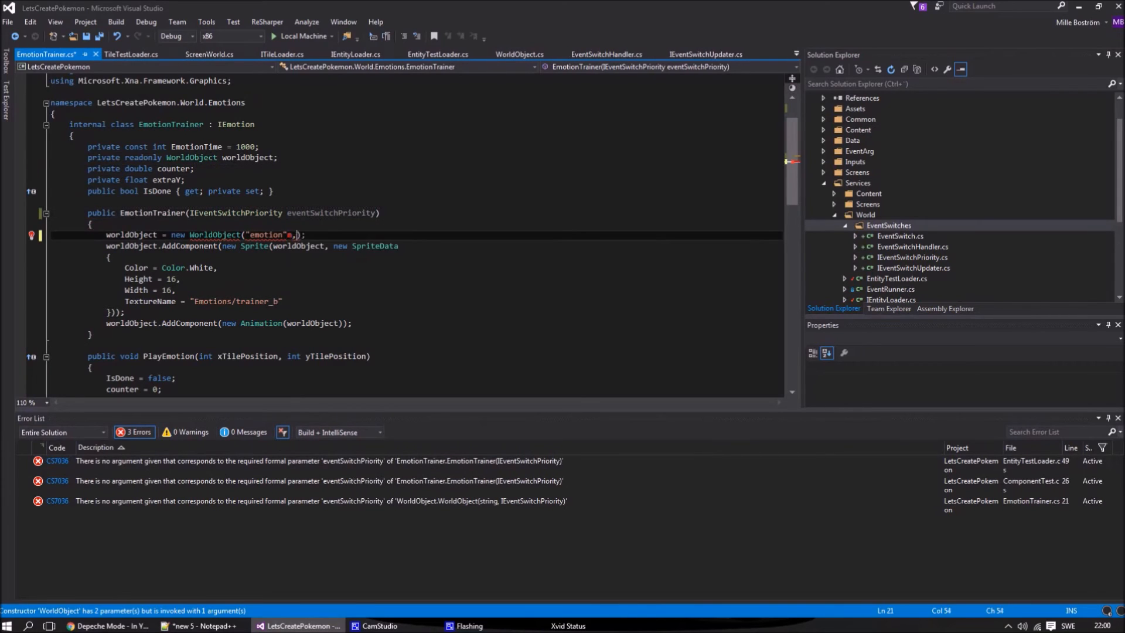
pyautogui.click(443, 54)
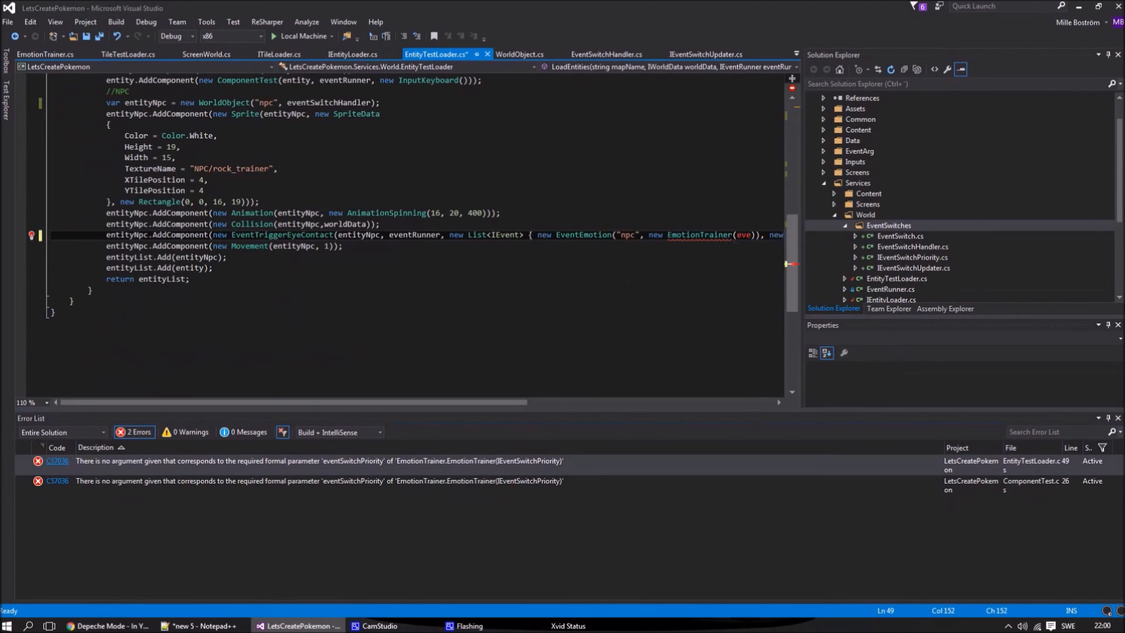
pyautogui.click(44, 52)
pyautogui.write('worl')
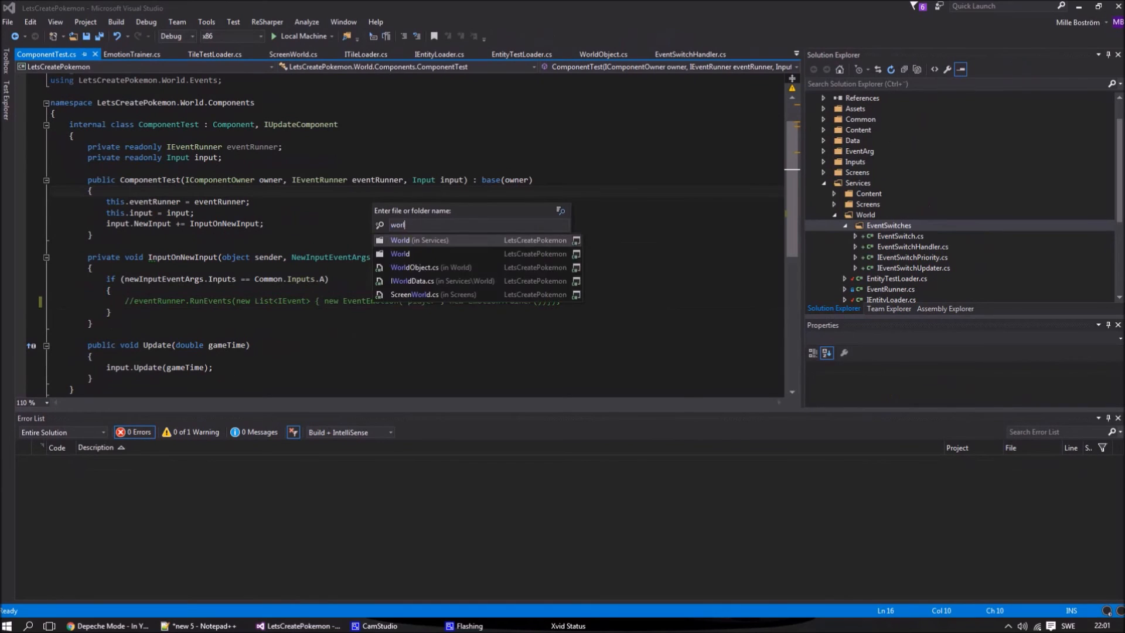
# Add public void AddEventSwitch(EventSwitch) to EventSwitchHandler, appending to eventSwitches
pyautogui.click(415, 295)
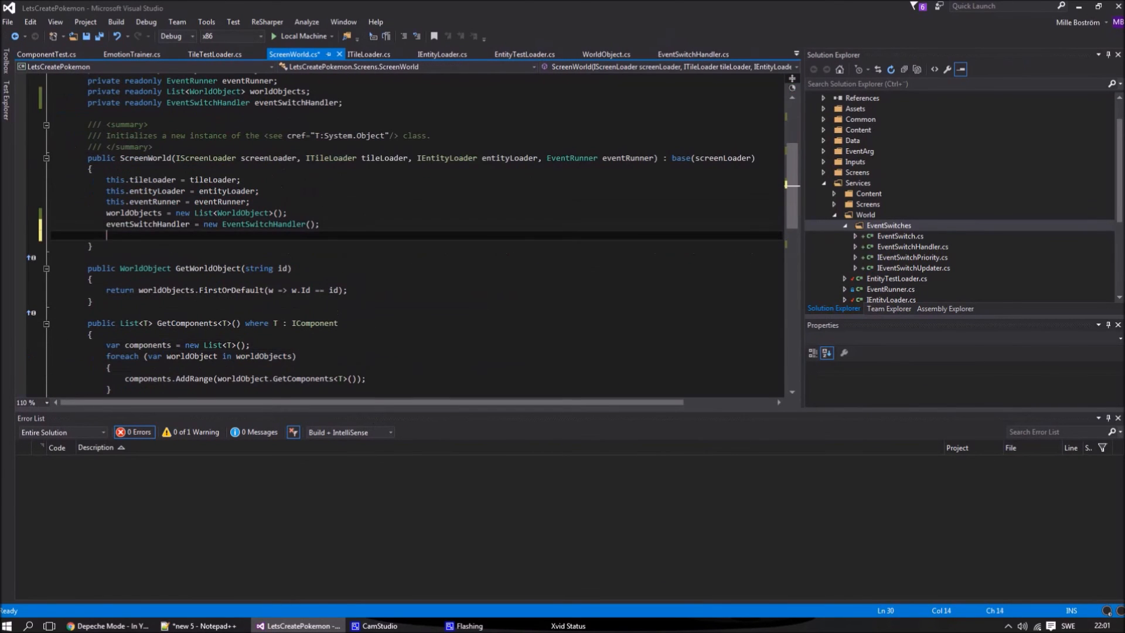
pyautogui.click(697, 53)
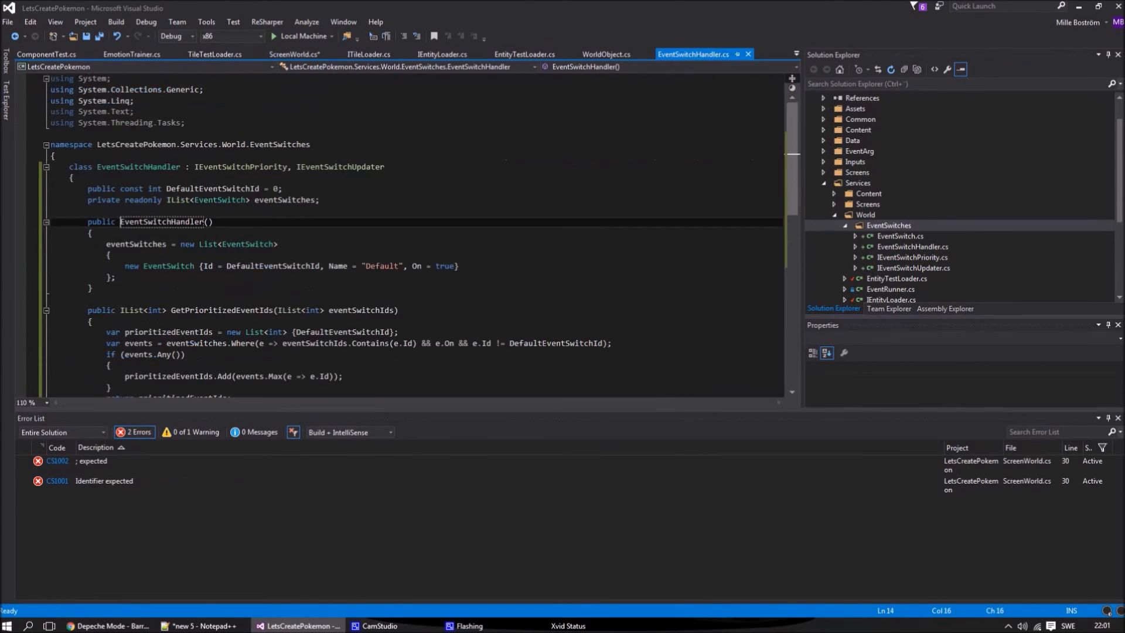
pyautogui.write('public void AddEventSwitch(EventSwitch eventSwitch')
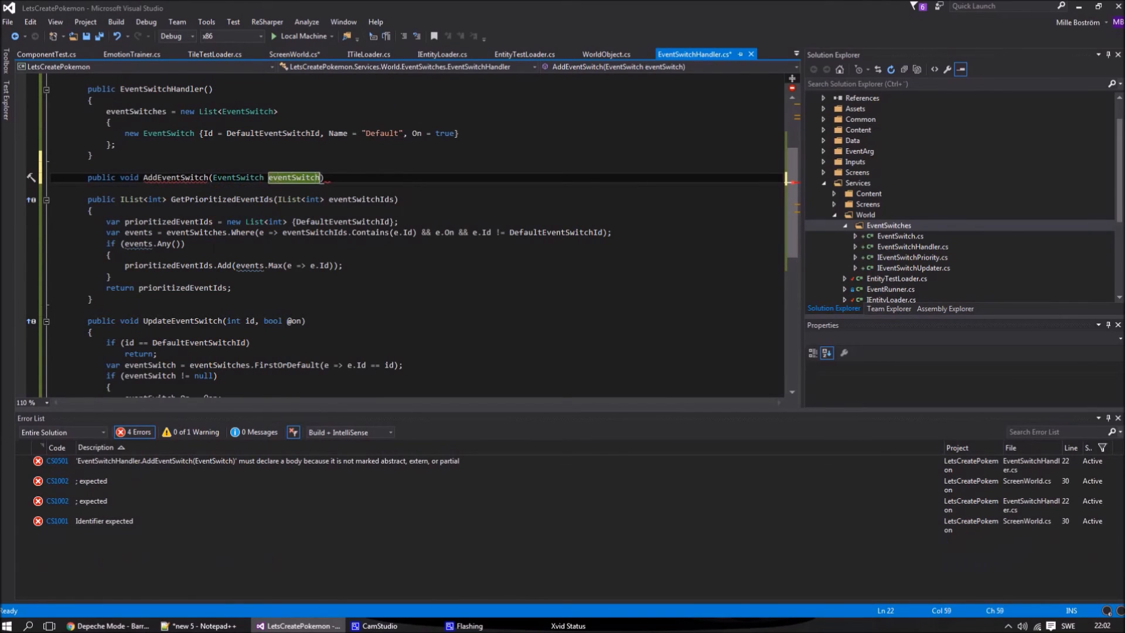
pyautogui.write('eventSwitches.Add(even')
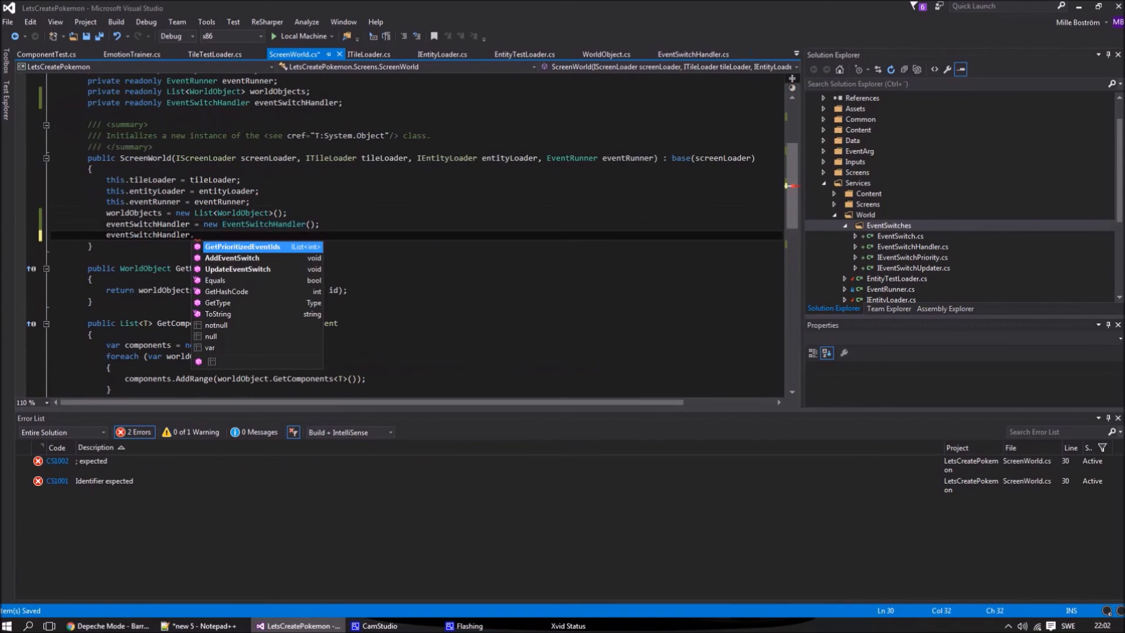
# Register a switched-off Test EventSwitch with Id = 2 in ScreenWorld via AddEventSwitch
pyautogui.write('AddEventSwitch(new EventSwitch { Id = 2')
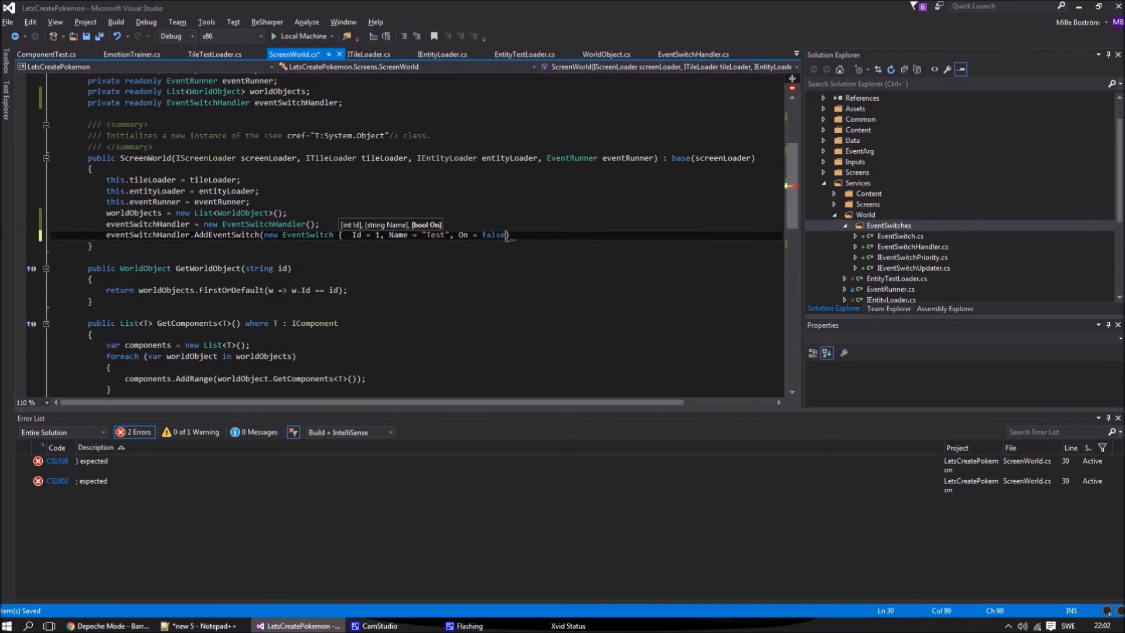
pyautogui.click(526, 53)
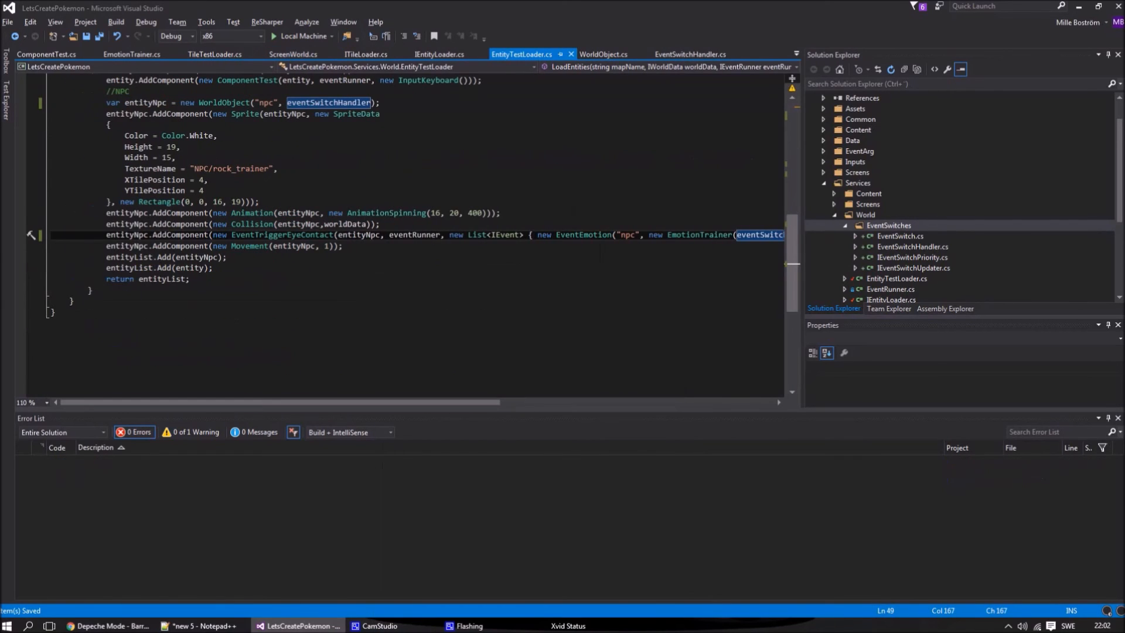